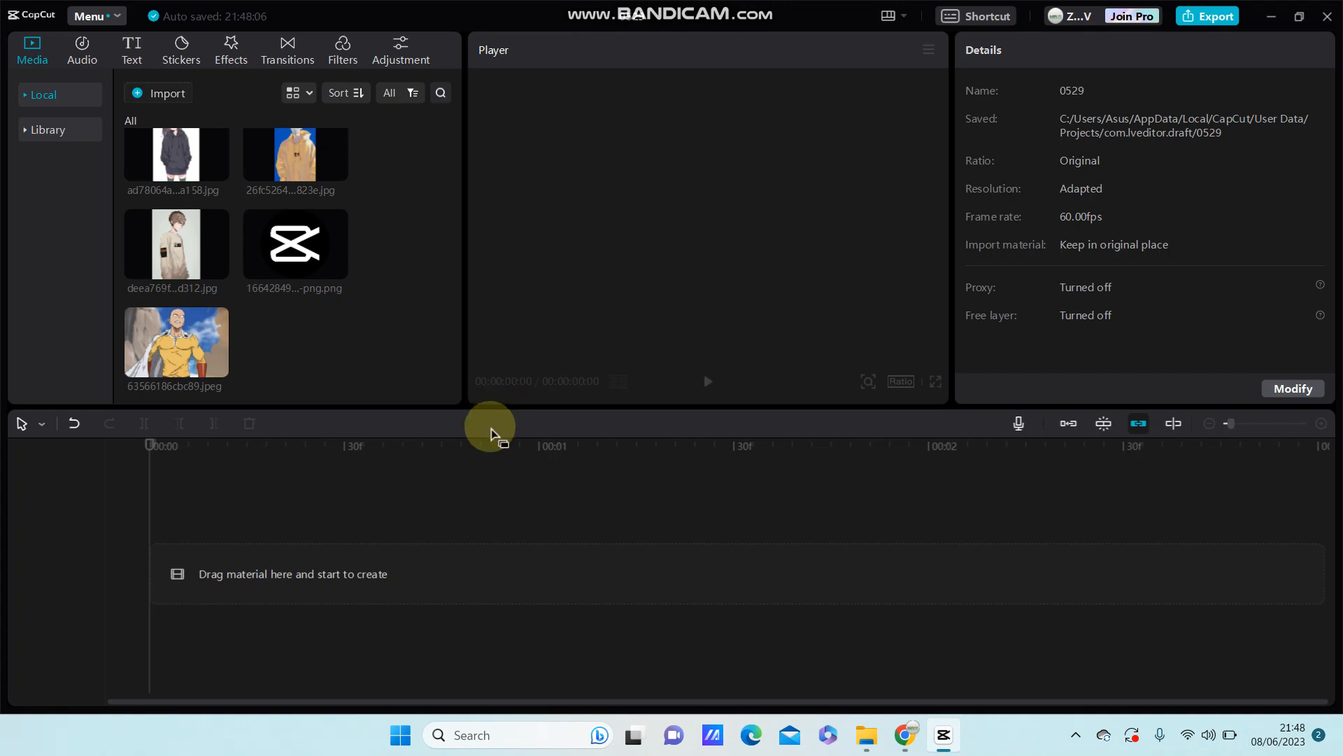
{"action": "mouse_move", "coordinate": [408, 424]}
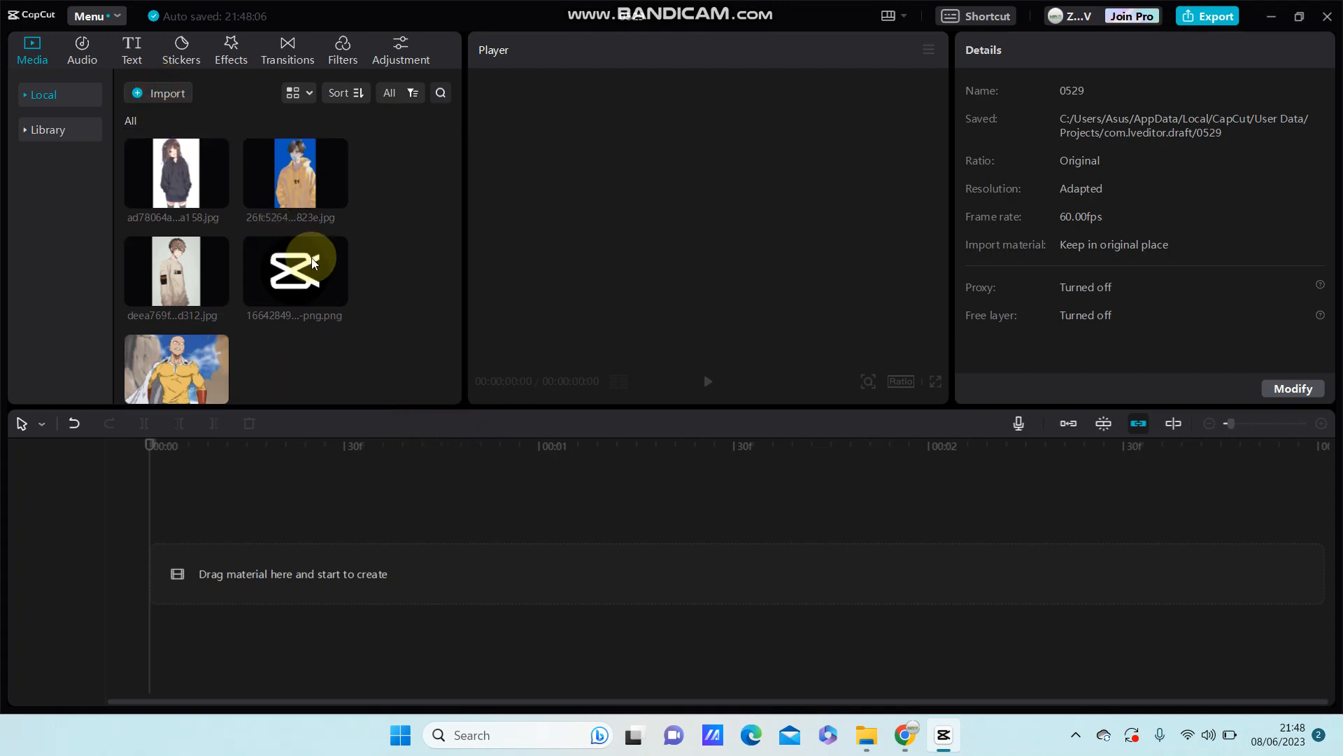
Import the naruto.pp_wannagate image from Downloads into the media library
{"action": "left_click", "coordinate": [158, 93]}
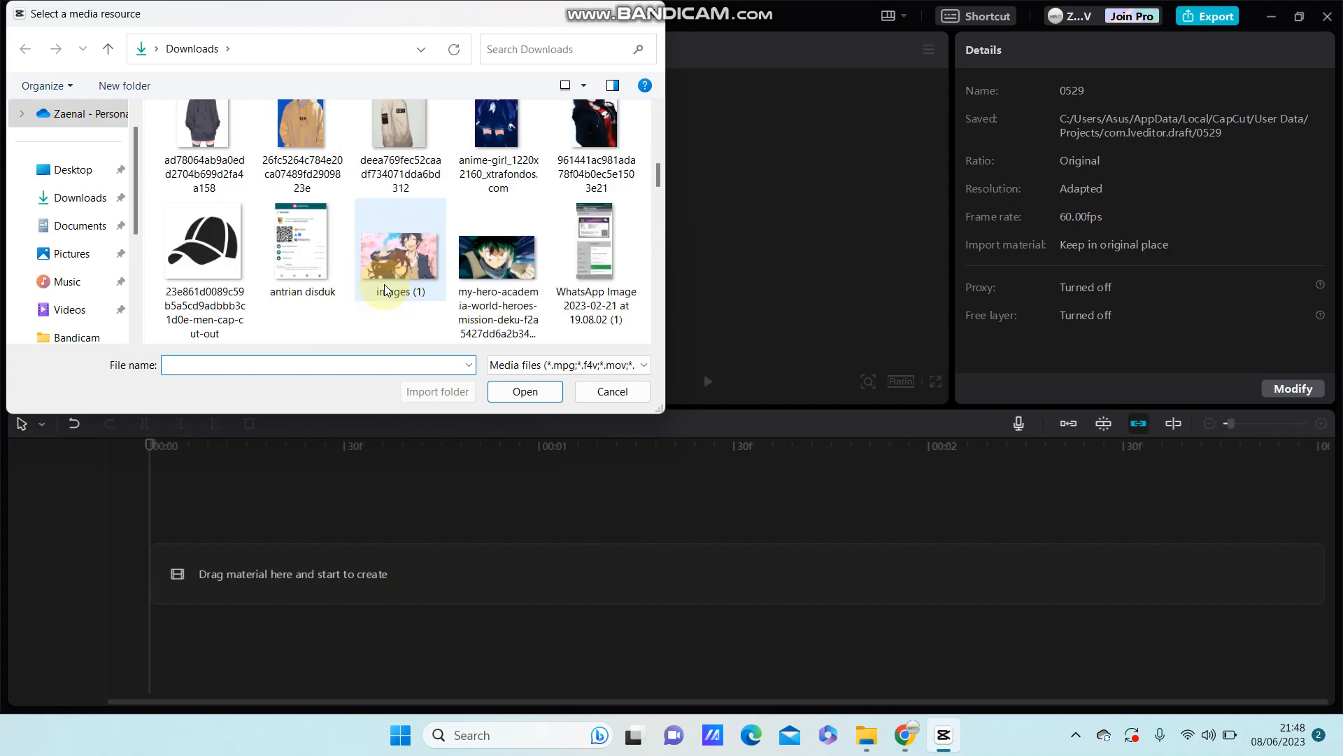
{"action": "scroll", "scroll_direction": "down", "scroll_amount": 3}
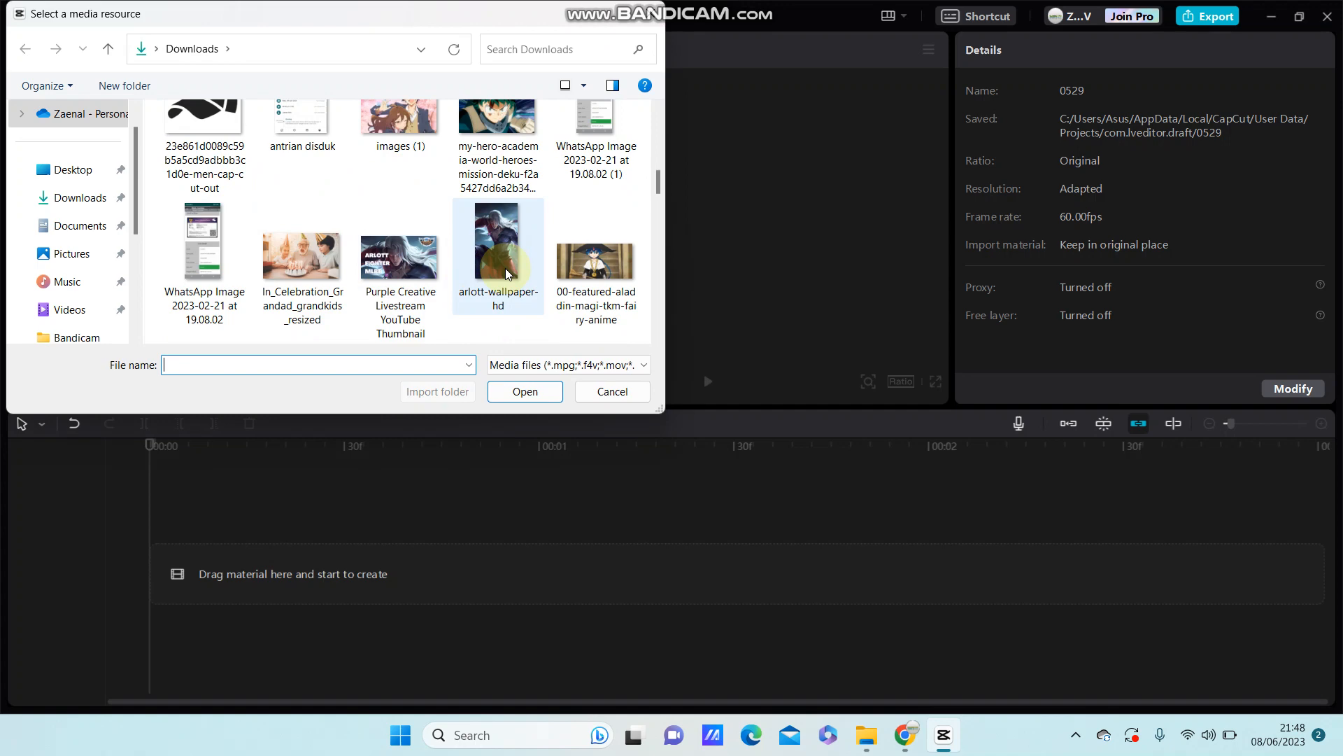
{"action": "left_click", "coordinate": [498, 239]}
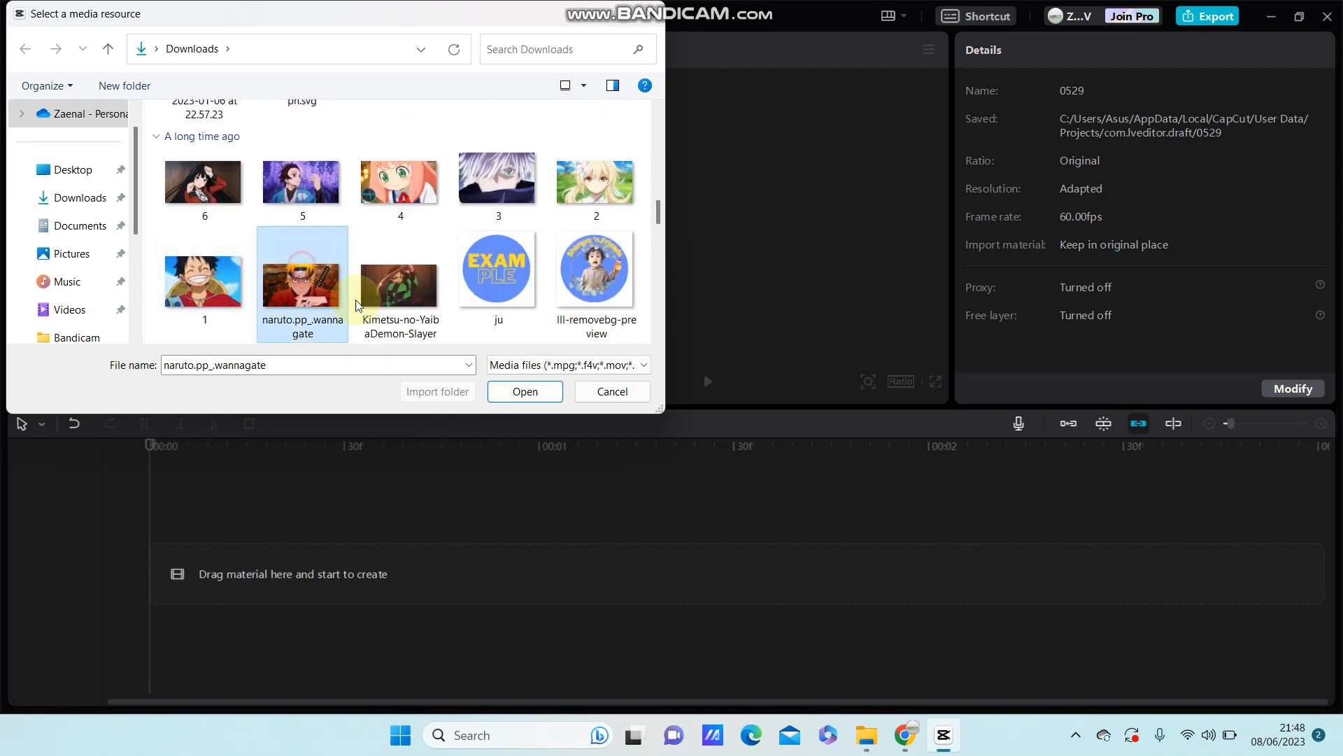
{"action": "left_click", "coordinate": [525, 390]}
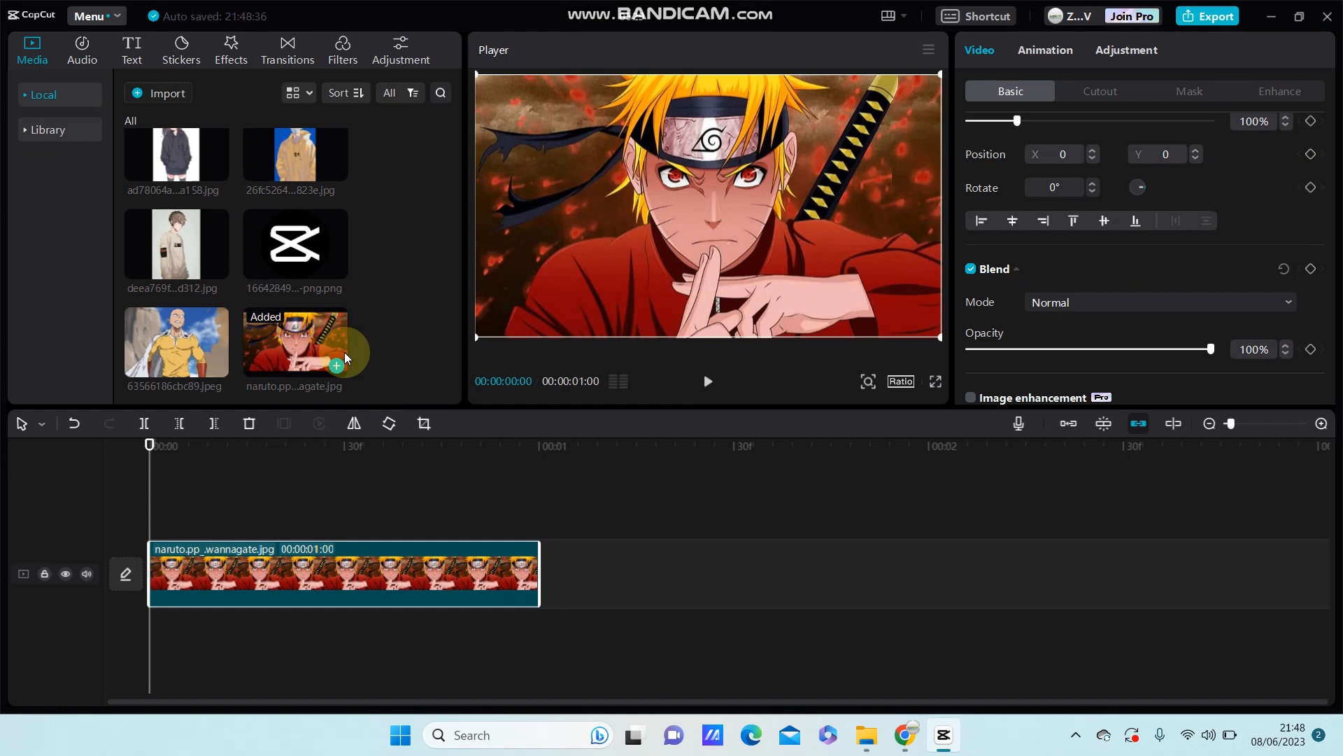
{"action": "mouse_move", "coordinate": [337, 269]}
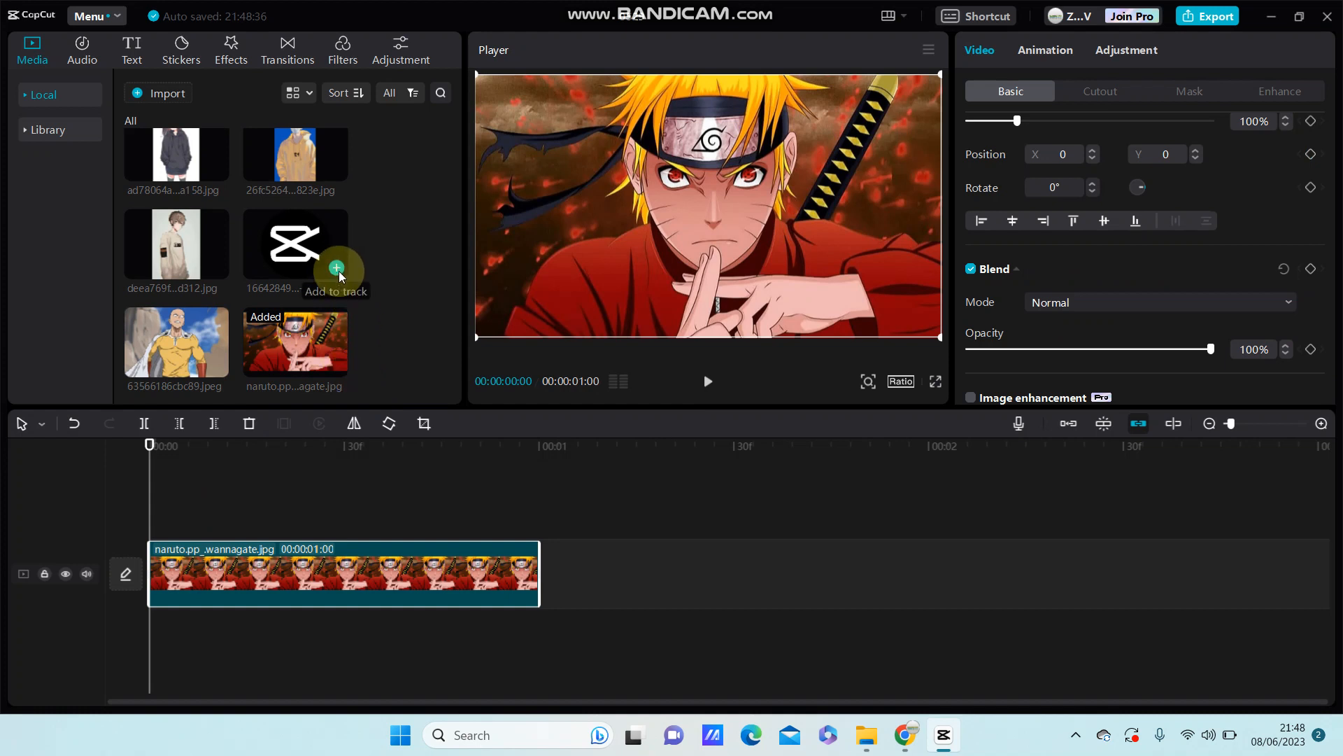
Add the CapCut logo image as an overlay clip above the Naruto clip
{"action": "left_click", "coordinate": [338, 269]}
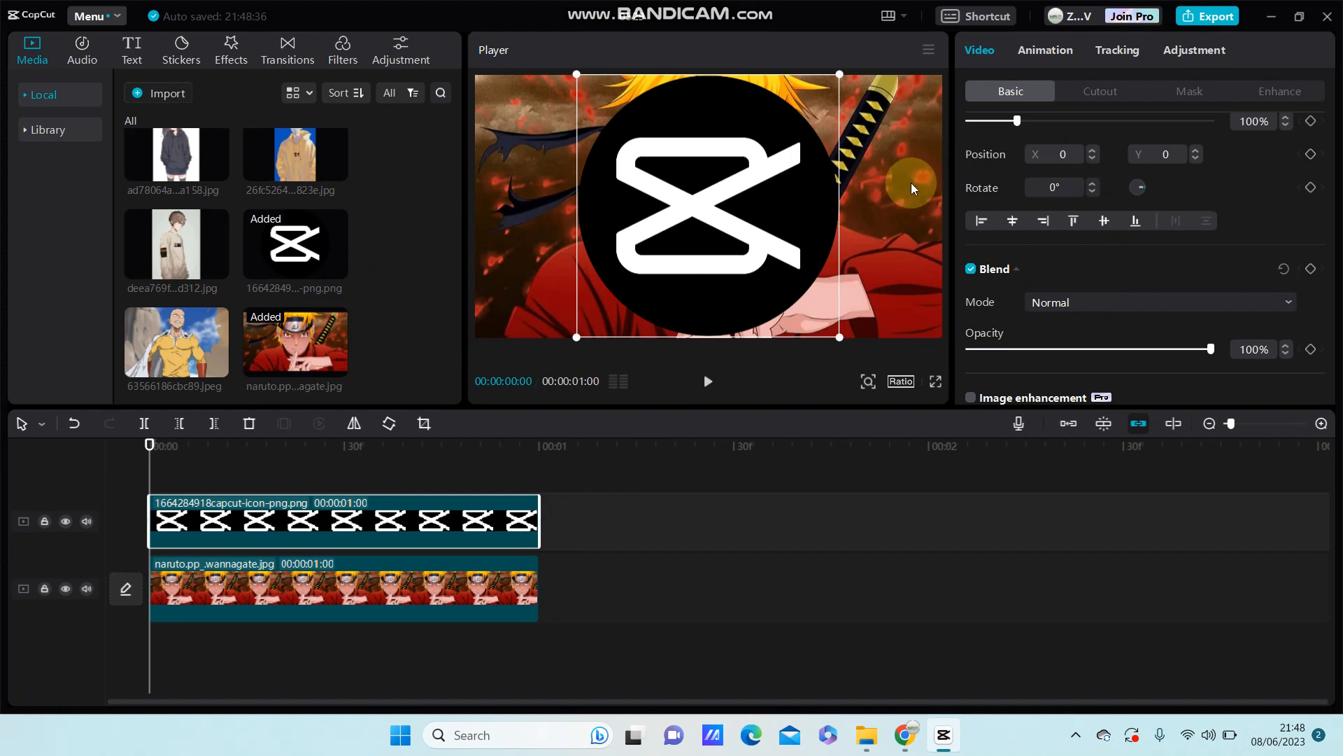
{"action": "mouse_move", "coordinate": [1009, 90]}
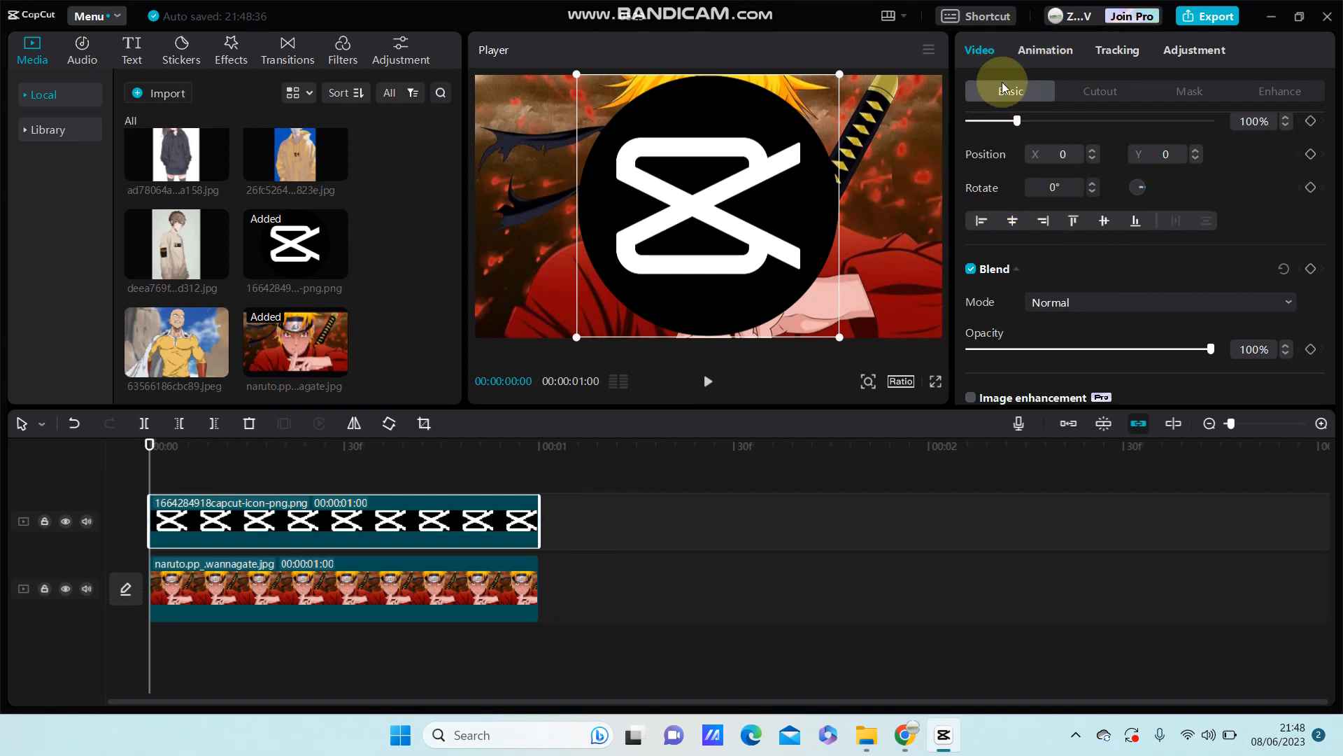
Set the logo clip's Blend Mode to Overlay in the Video Basic settings
{"action": "scroll", "scroll_direction": "down", "scroll_amount": 3}
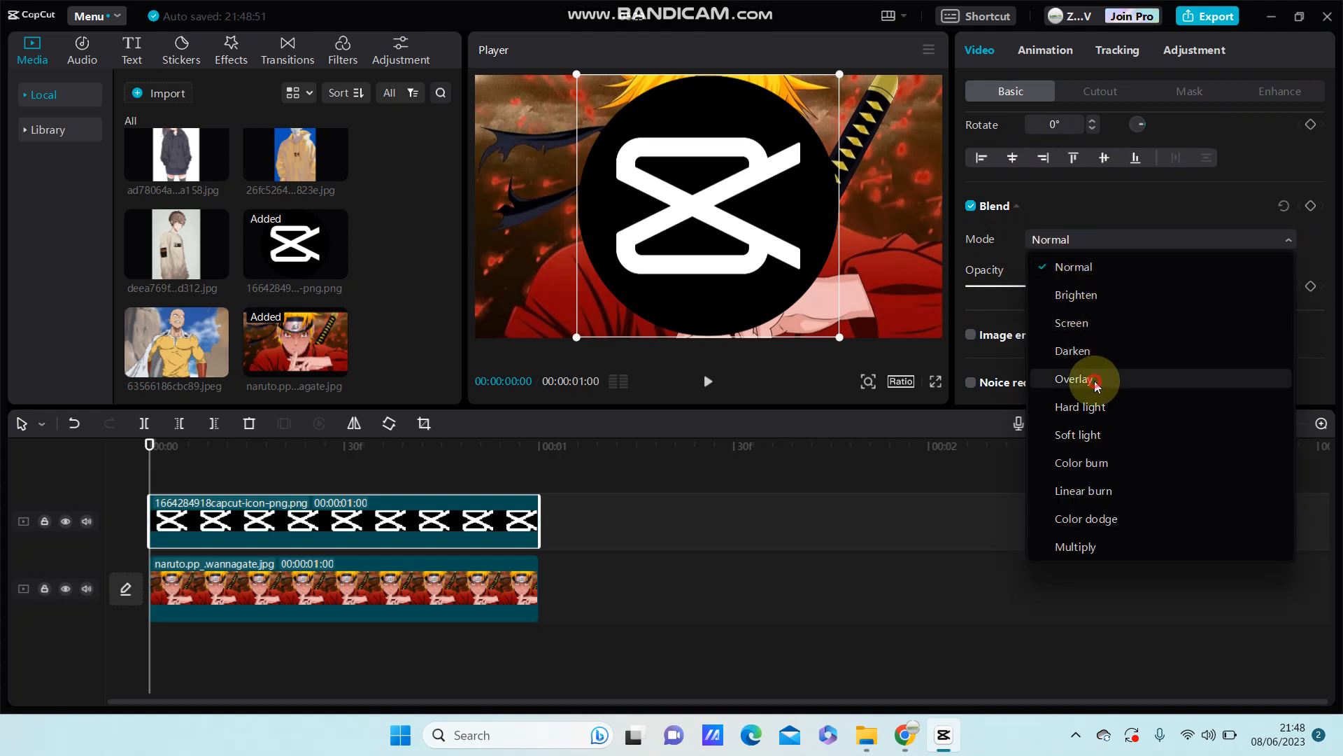
{"action": "left_click", "coordinate": [1078, 379]}
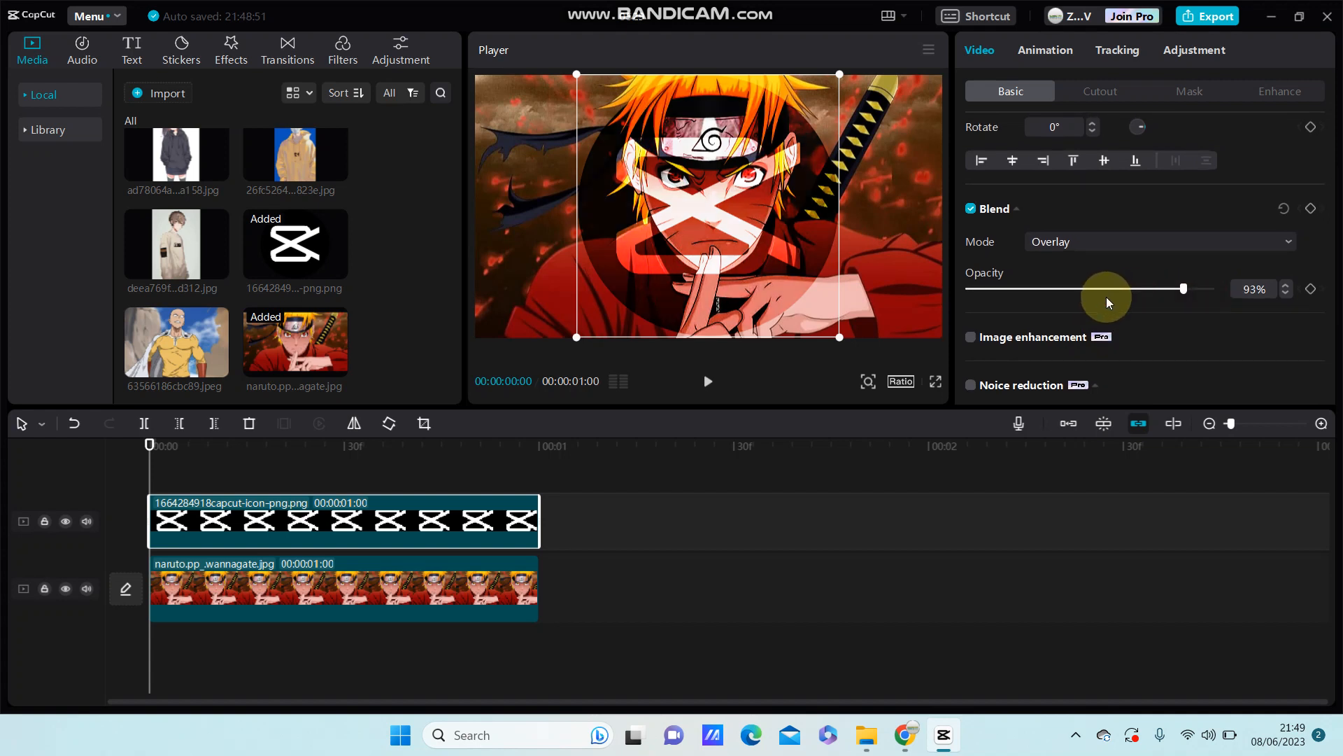
Lower the logo overlay's blend opacity to 42%
{"action": "left_click_drag", "start_coordinate": [1183, 288], "coordinate": [1069, 289]}
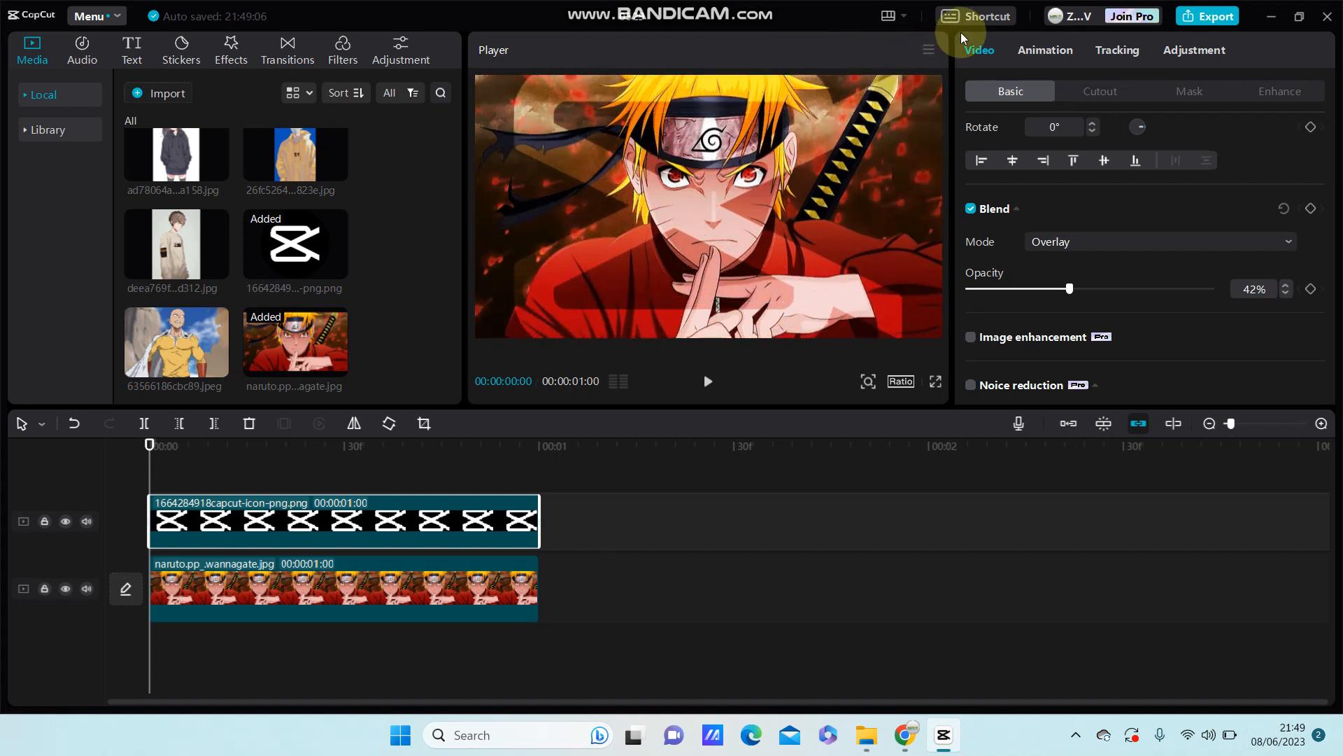
{"action": "mouse_move", "coordinate": [859, 67]}
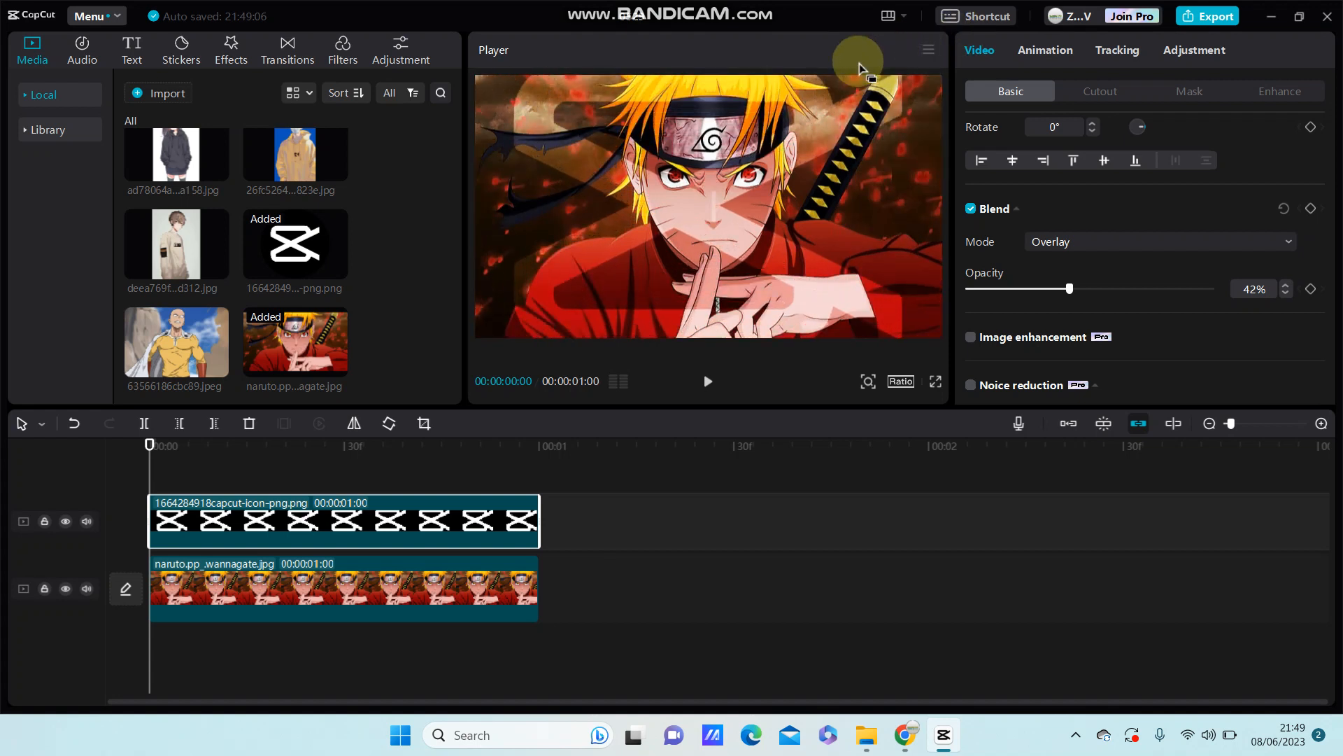